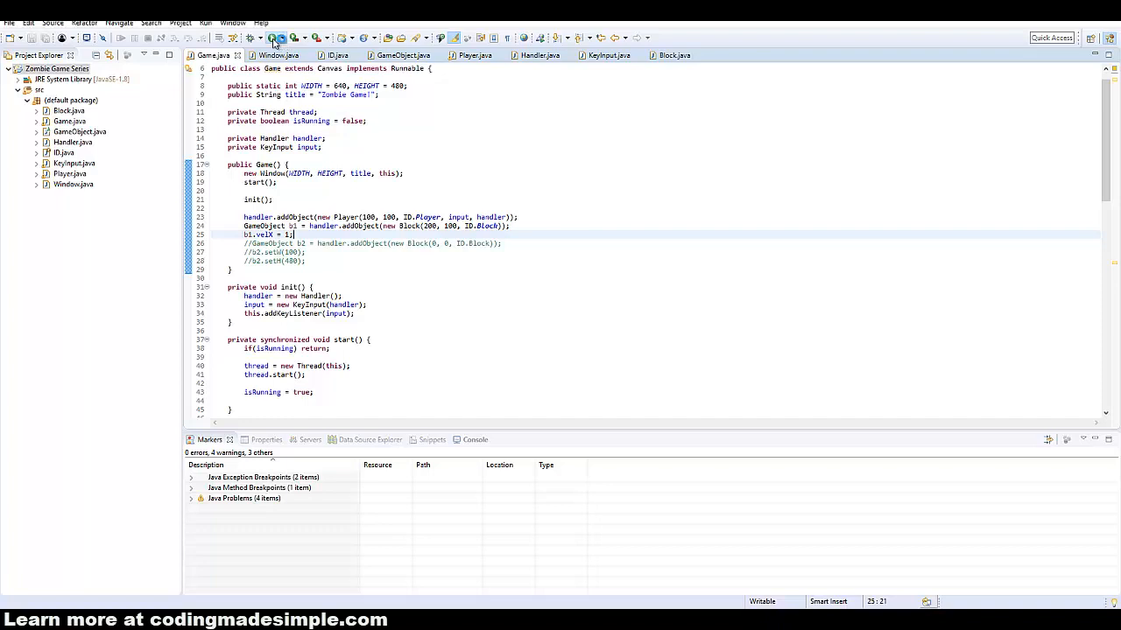
- Run the Zombie Game to check block collisions, close it, and return to Player.java's Collision code
left_click(274, 39)
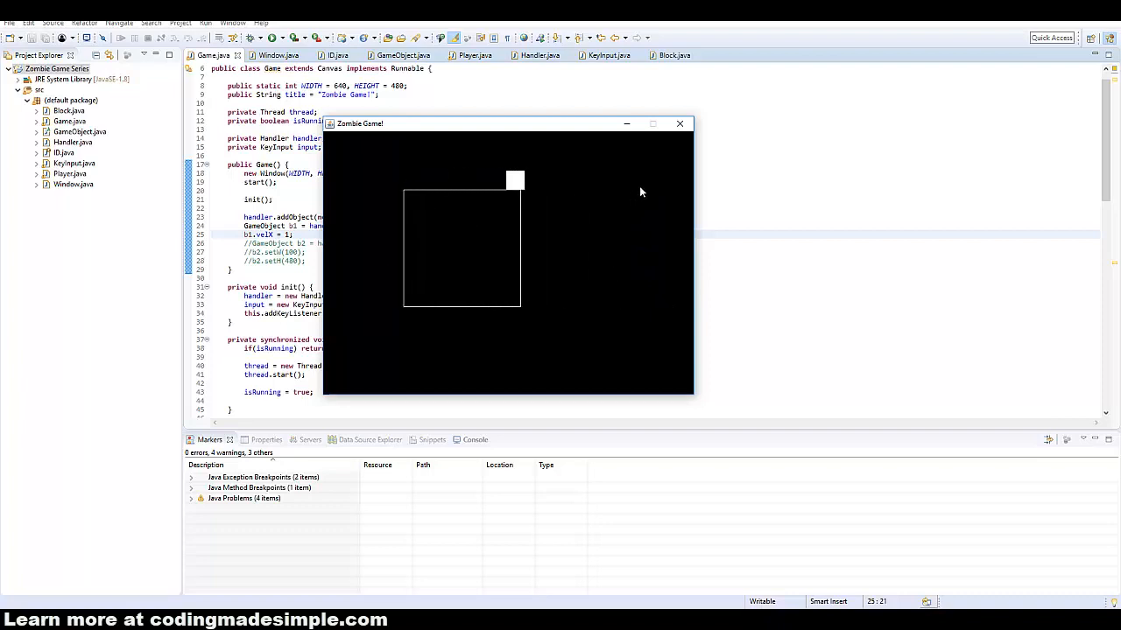
left_click(680, 123)
type("Y")
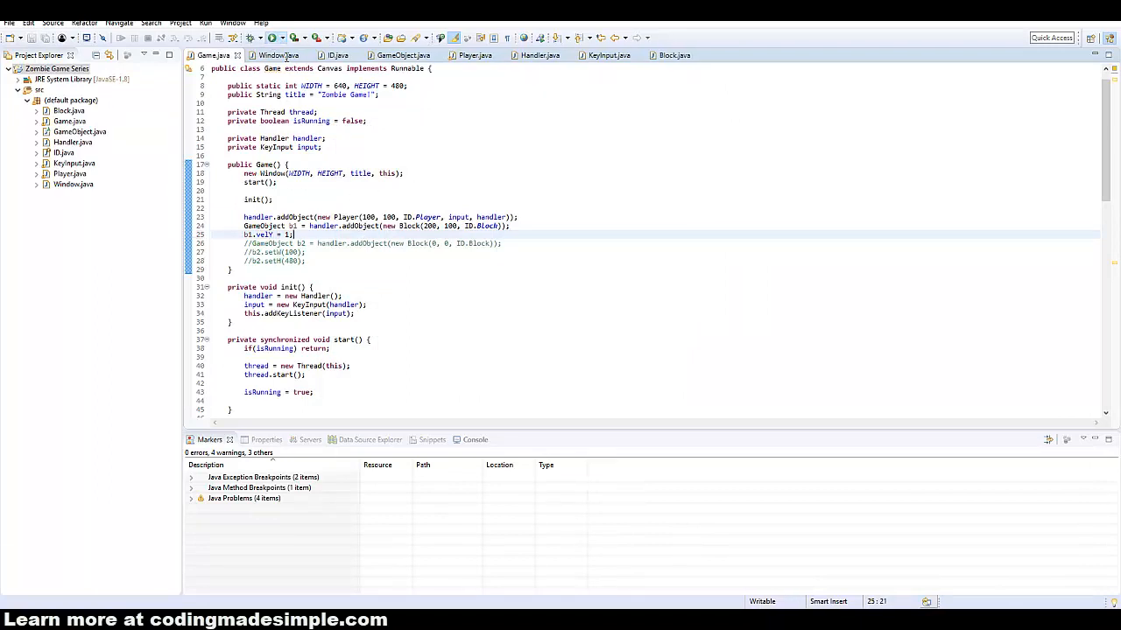
left_click(273, 39)
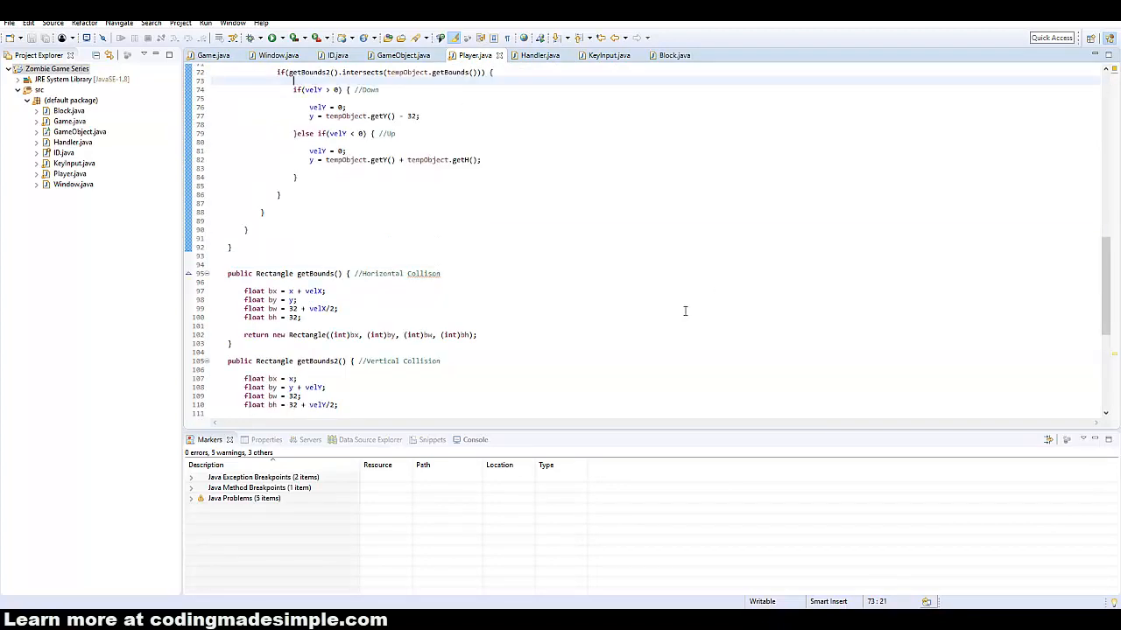
scroll("up", 3)
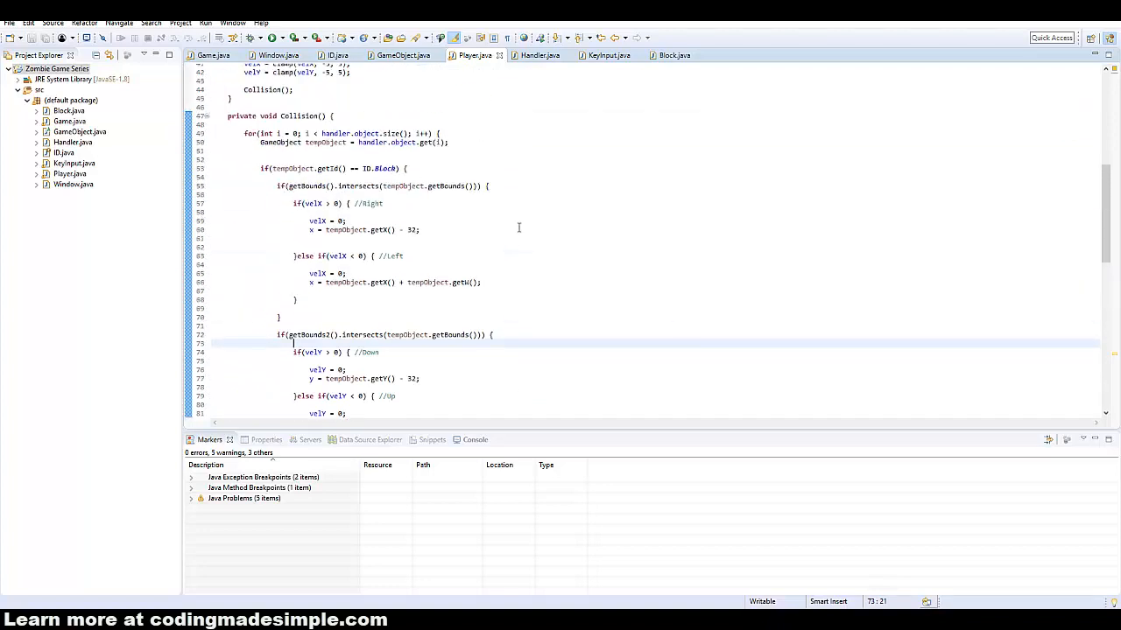
left_click(270, 37)
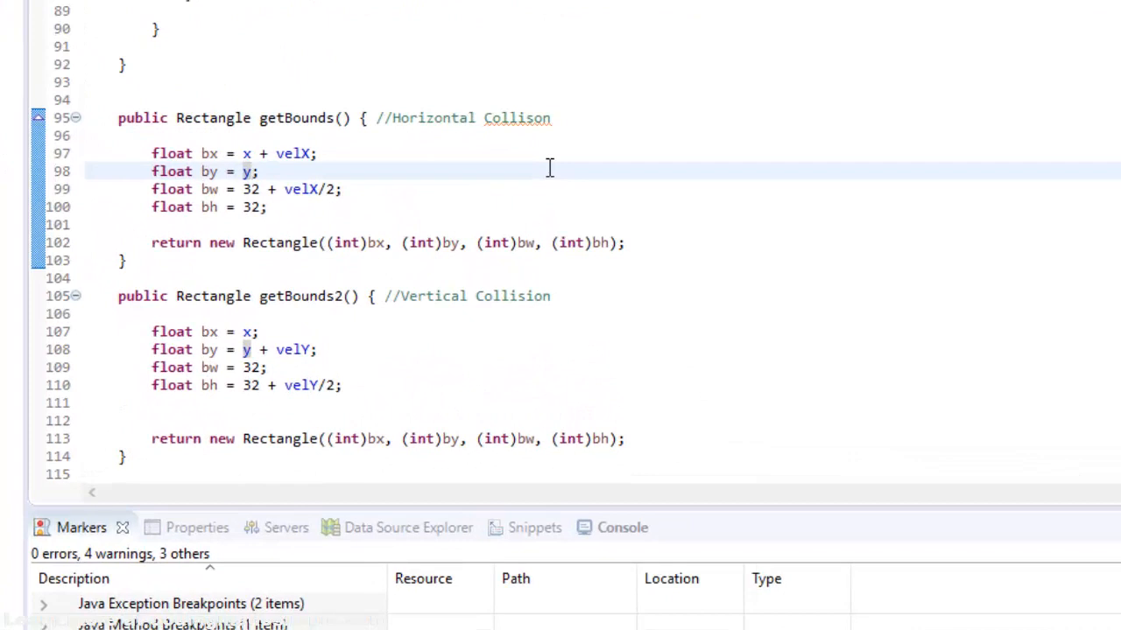
- Set getBounds to by = y + 2 with bh = 28, and getBounds2 to bx = x + 2
left_click(254, 172)
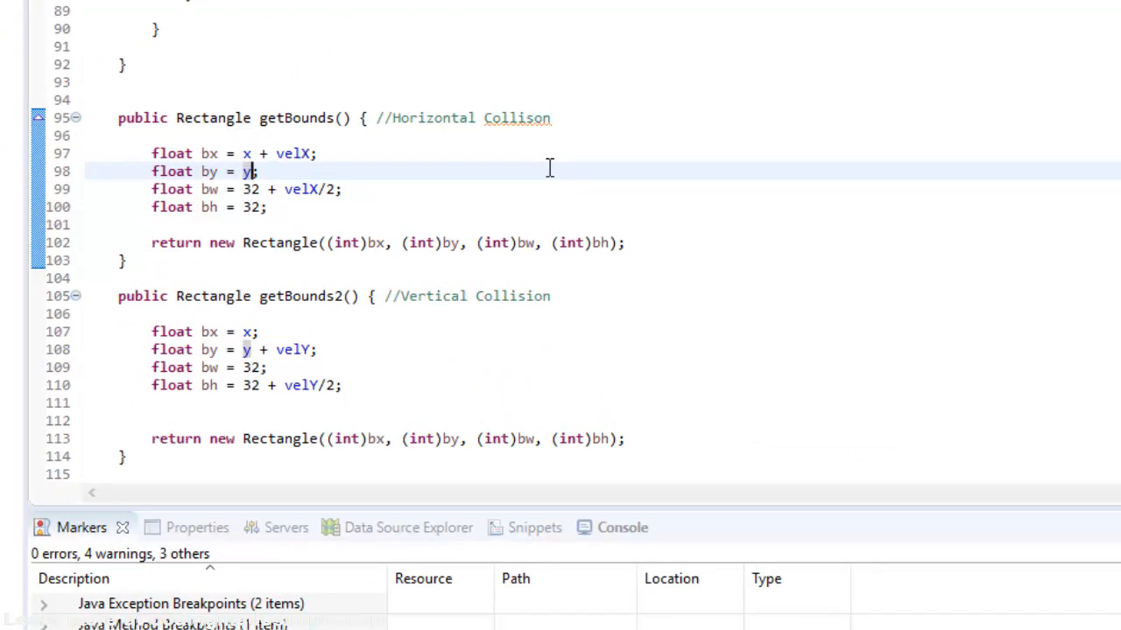
type("+ 2")
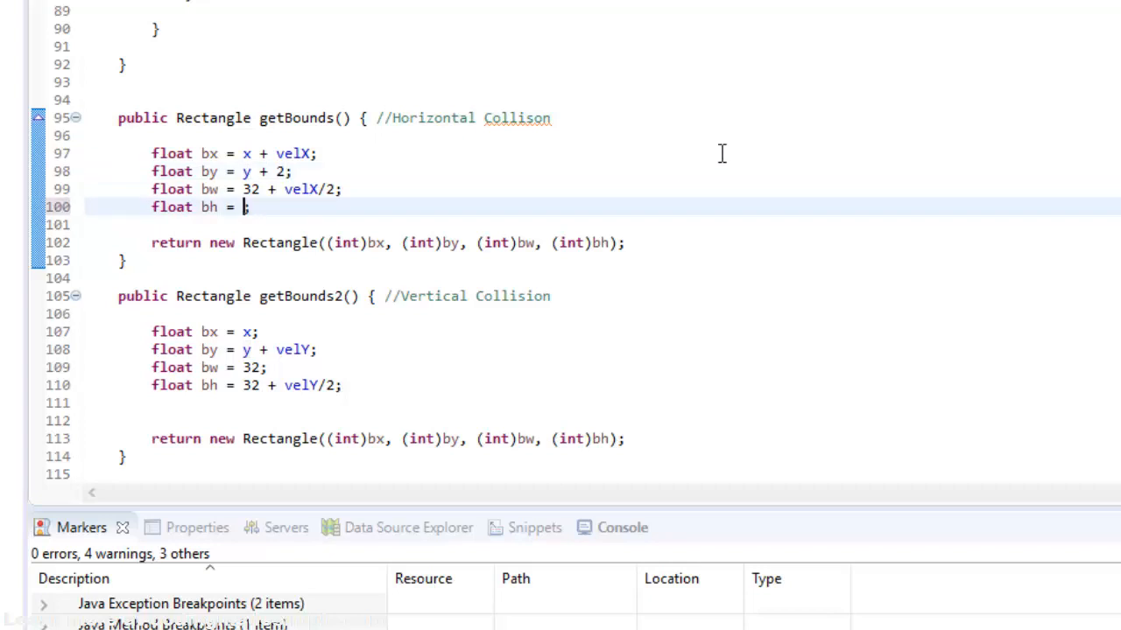
type("28")
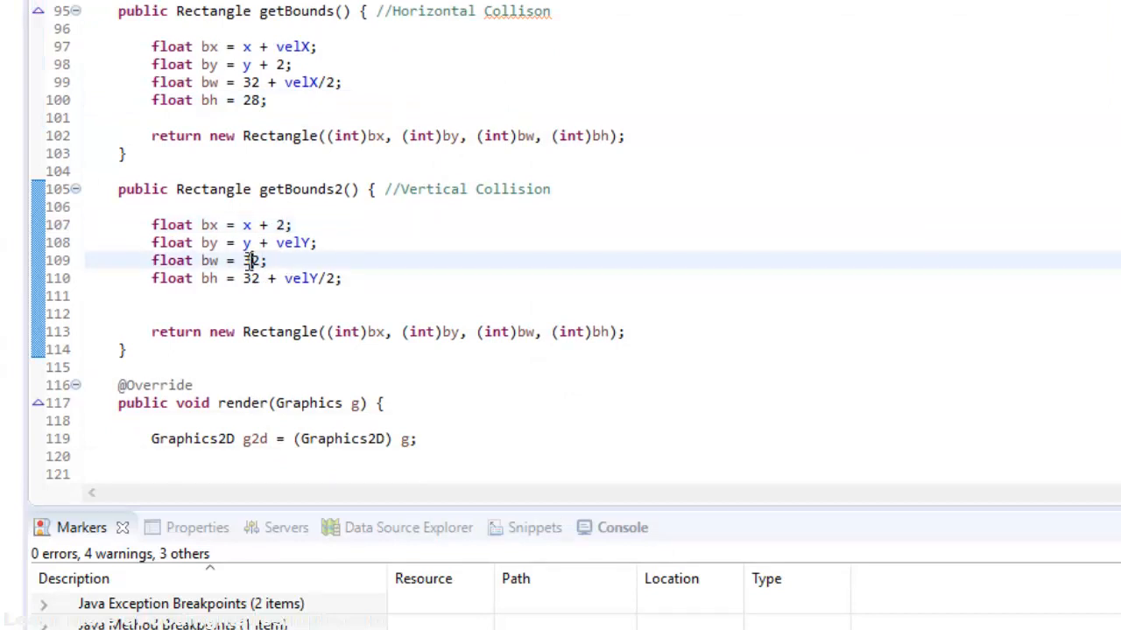
type("98")
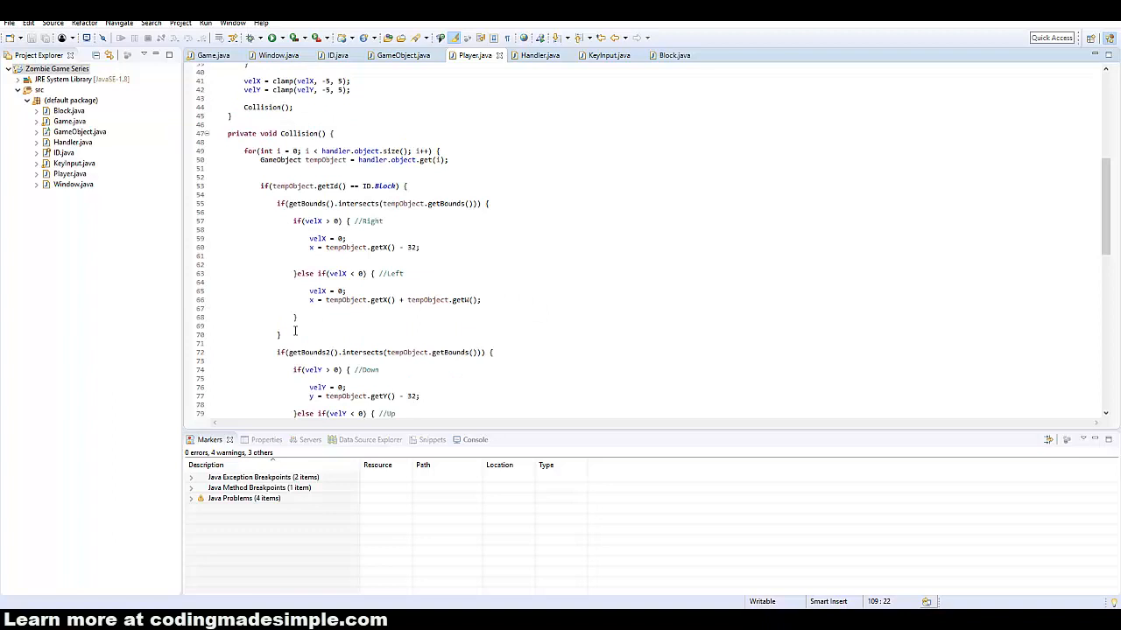
- Insert blank lines inside the horizontal intersects check above the Right/Left velocity branches
left_click(399, 203)
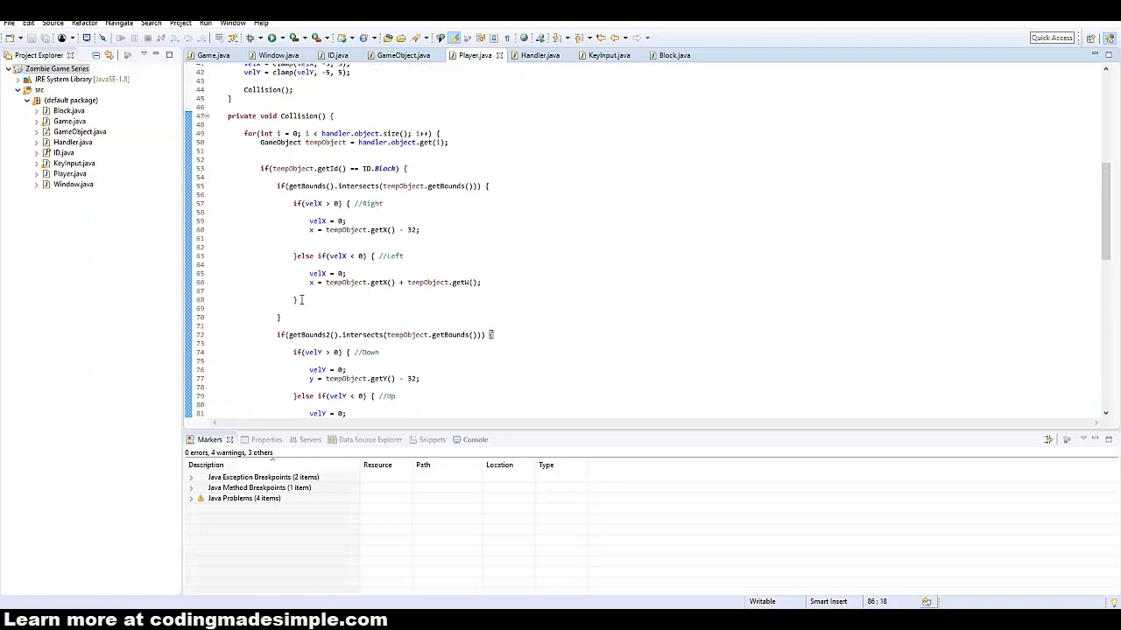
left_click_drag(295, 203, 296, 299)
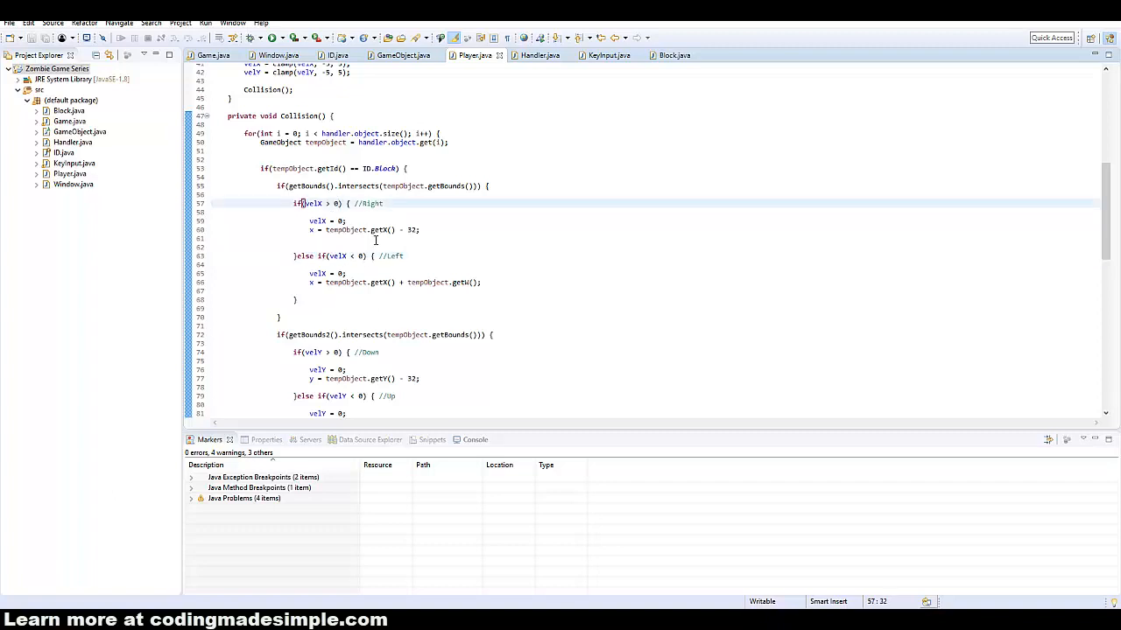
mouse_move(536, 254)
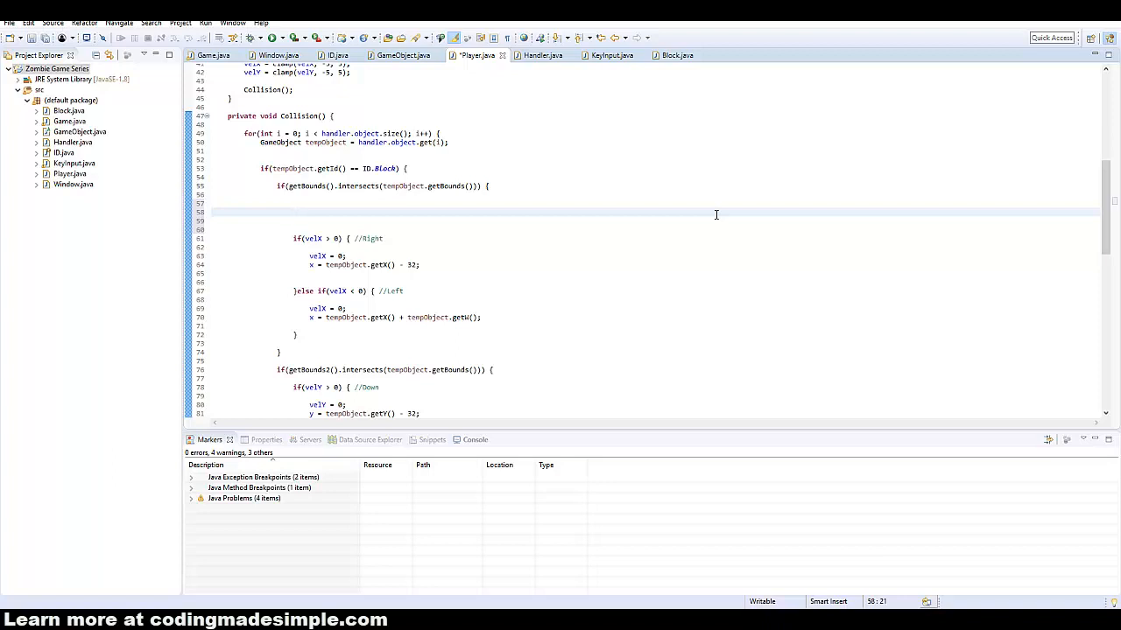
- Branch the horizontal check on tempObject.getVelX() < 0 and else if getVelX() > 0
left_click(294, 211)
type("if(tempObject.get")
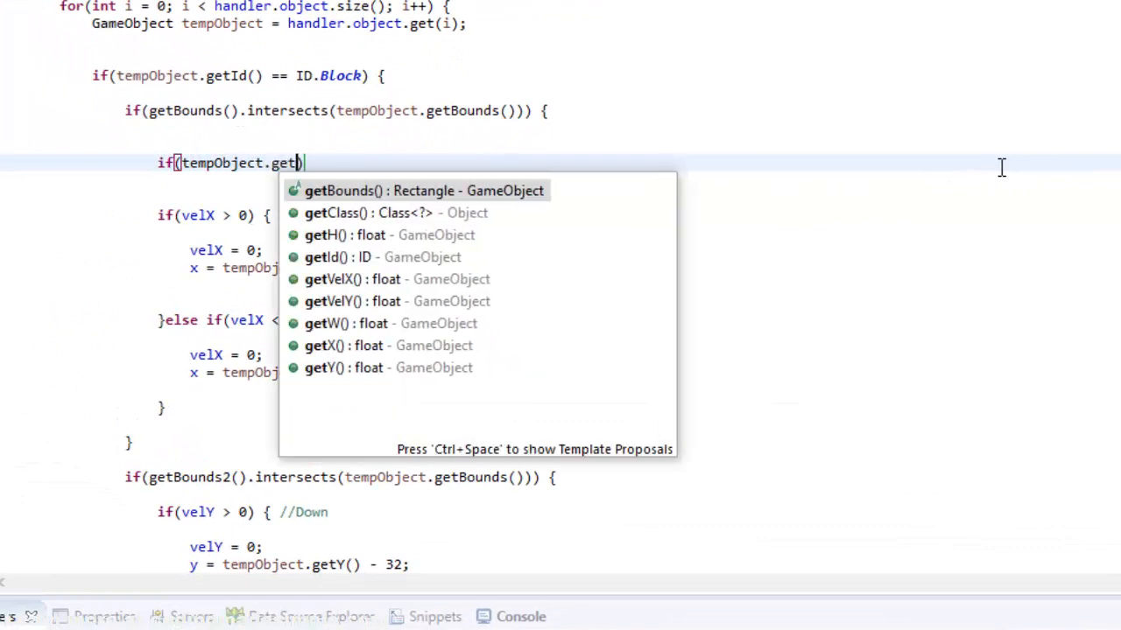
type("VelX() < 0) {")
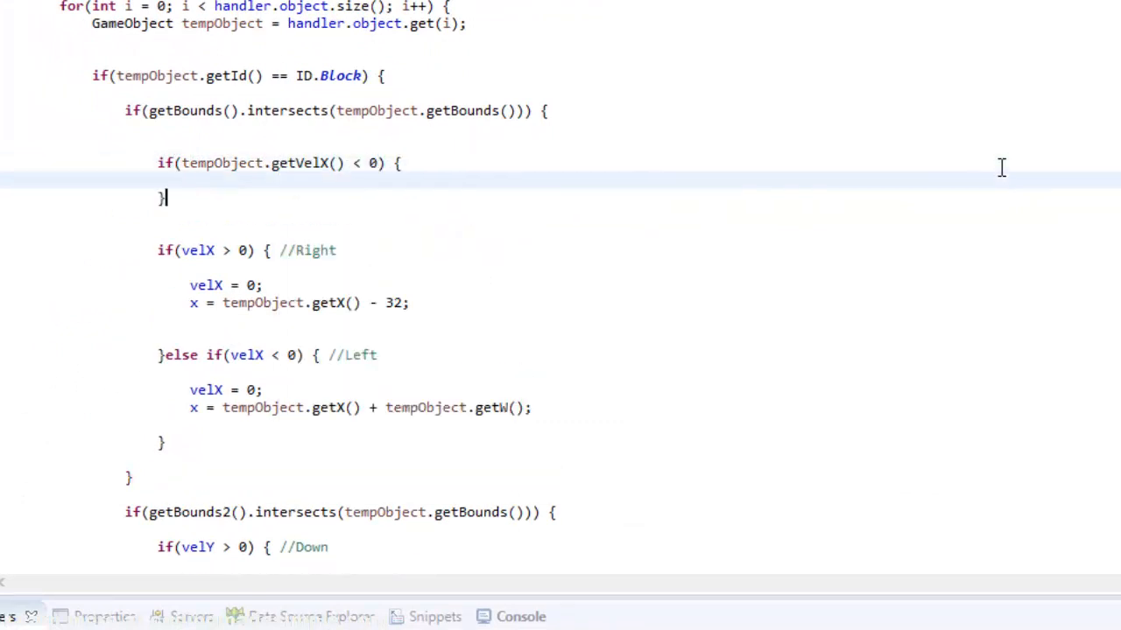
type("else if(tempObject.getVelX() > 0) {")
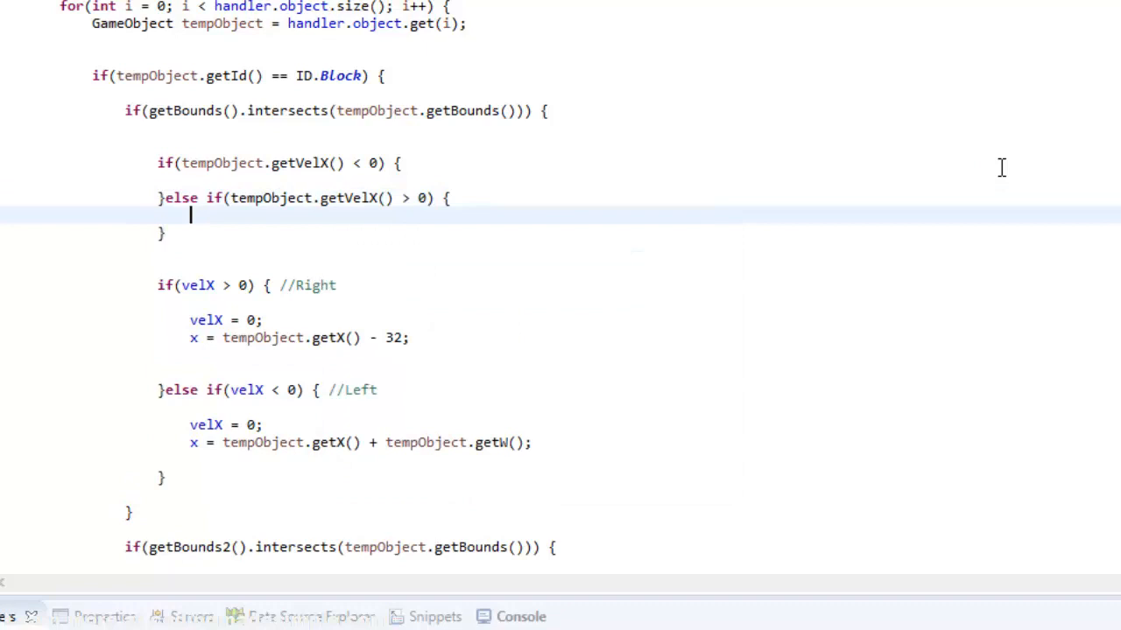
- Label the branches //Block left and //Block right, setting x to getX() - 32 and getX() + getW()
left_click(401, 163)
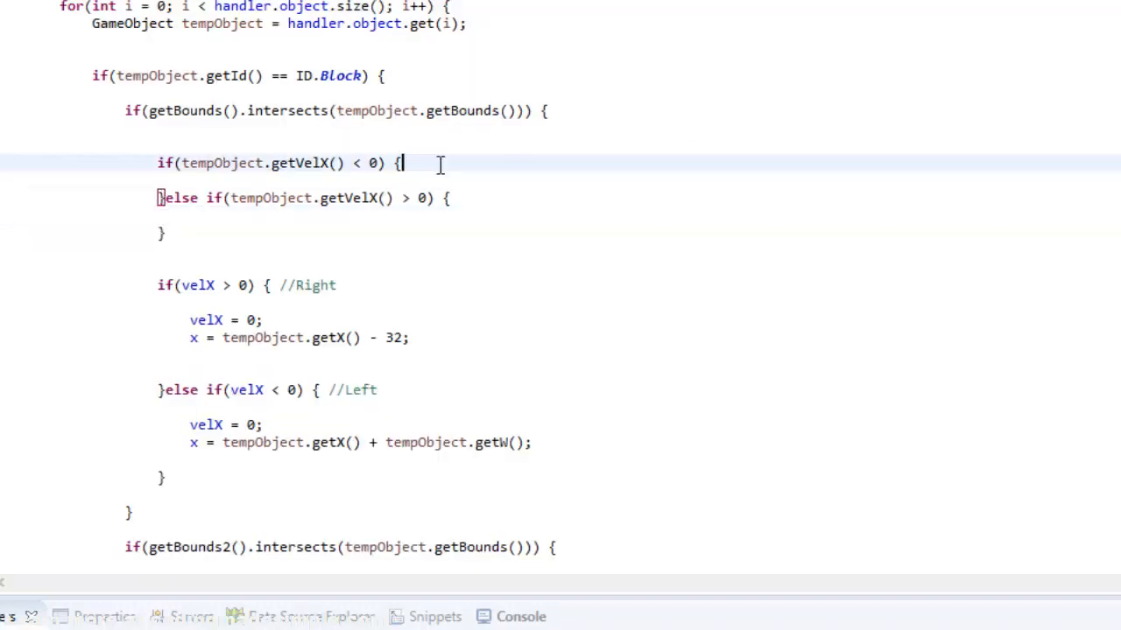
type("//Block left")
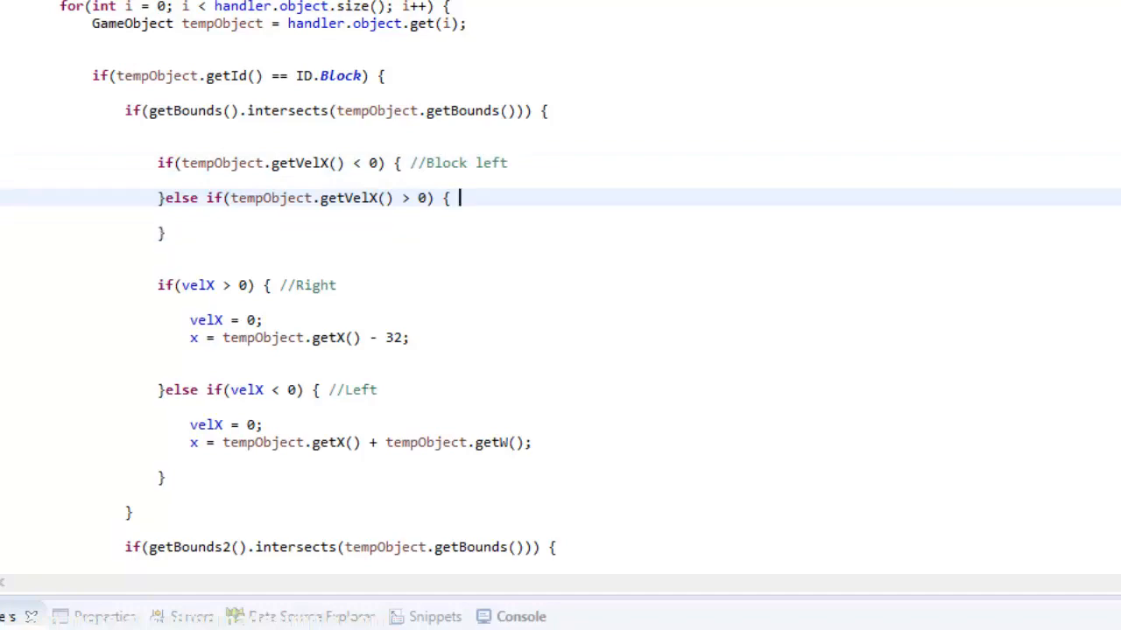
type("//Block right")
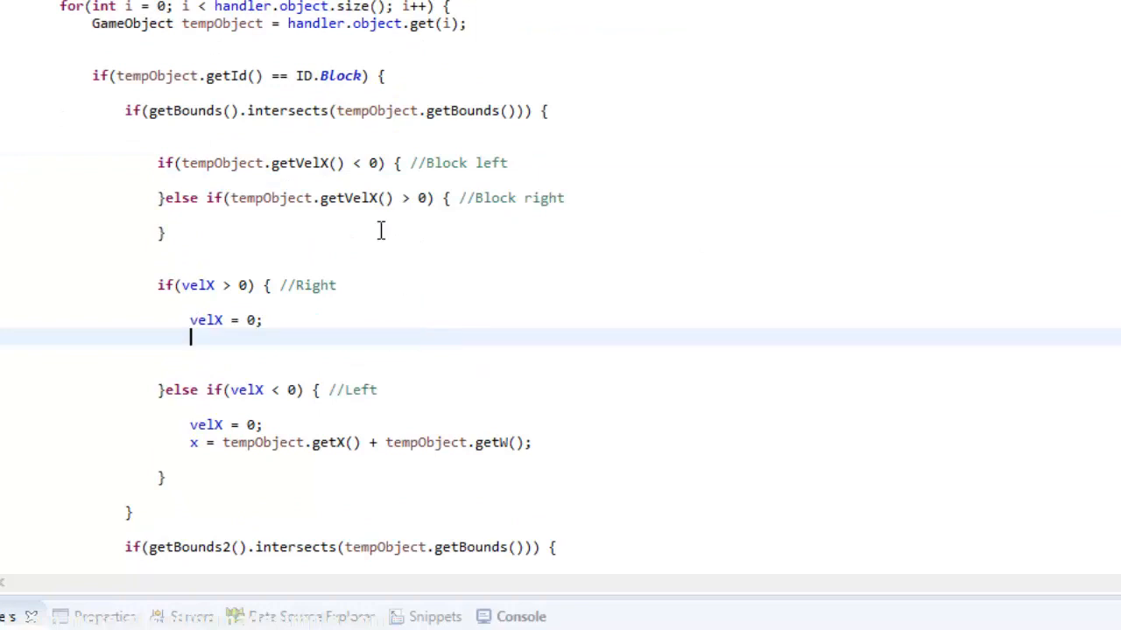
type("x = tempObject.getX() - 32;")
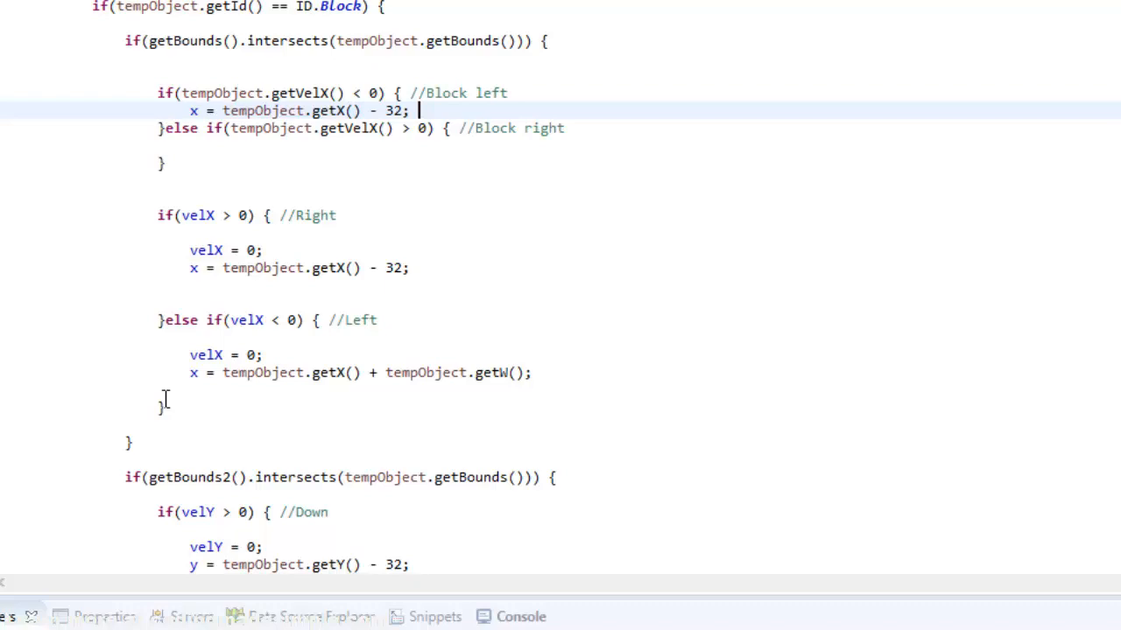
type("x = tempObject.getX() + tempObject.getW();")
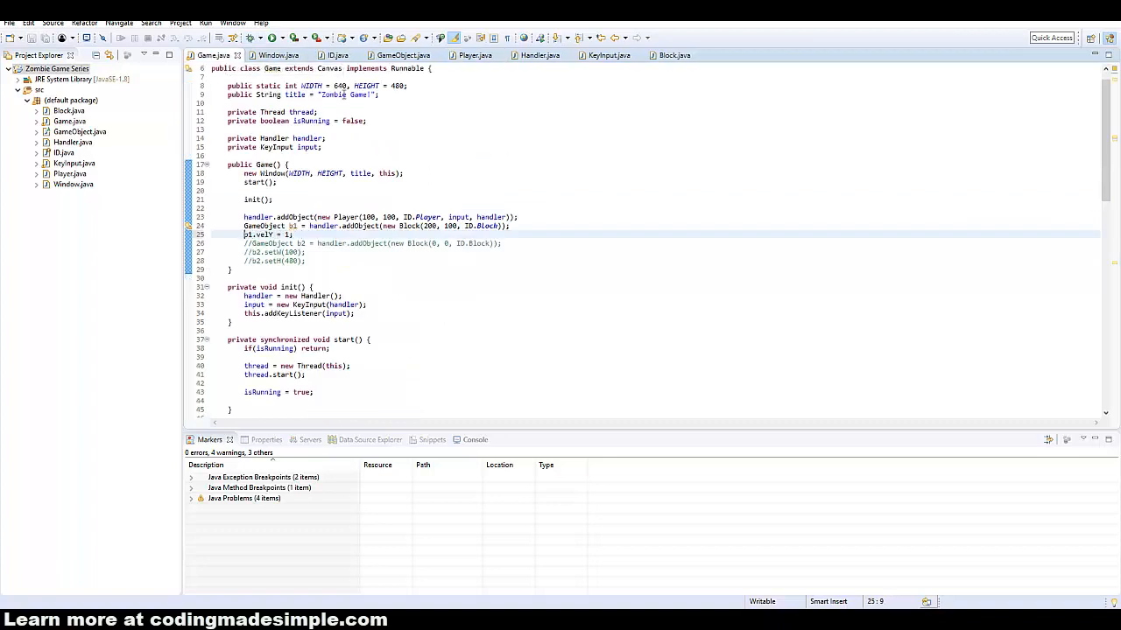
- Run Game.java to watch the moving block push the player
left_click(272, 37)
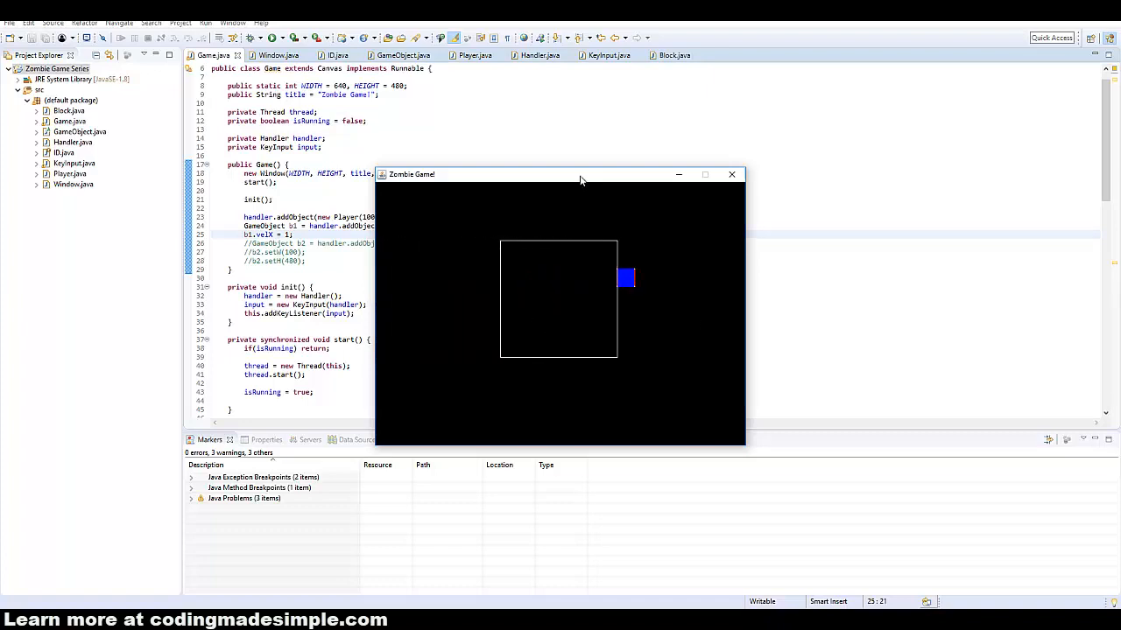
left_click(477, 54)
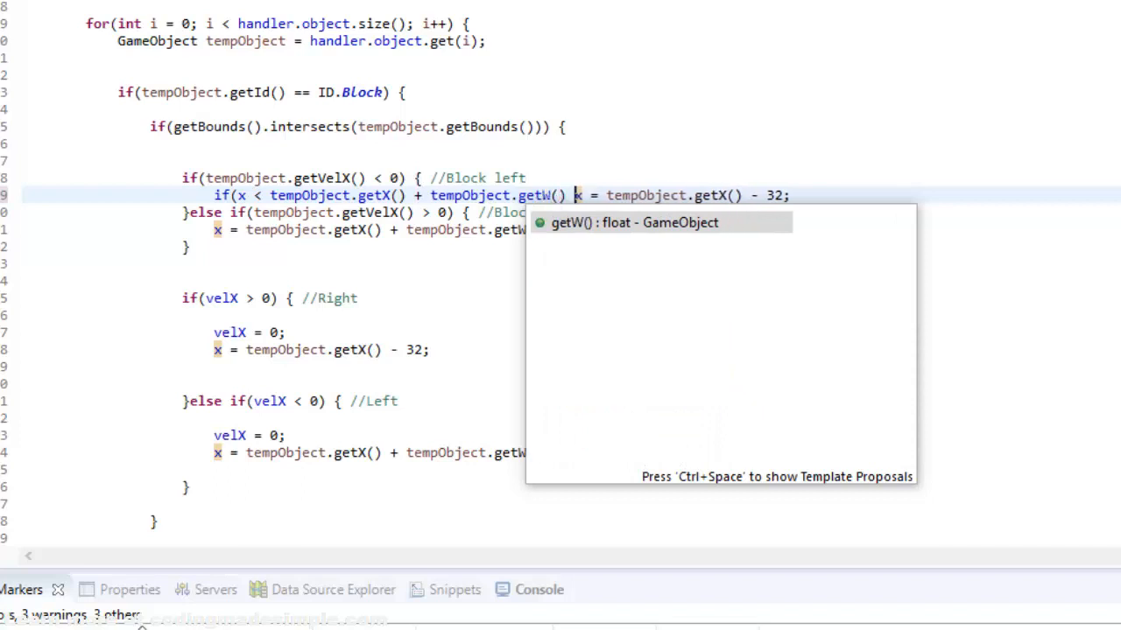
- Compare x with tempObject.getX() + getW()/2 in Block left, and with > in Block right
type("/2)")
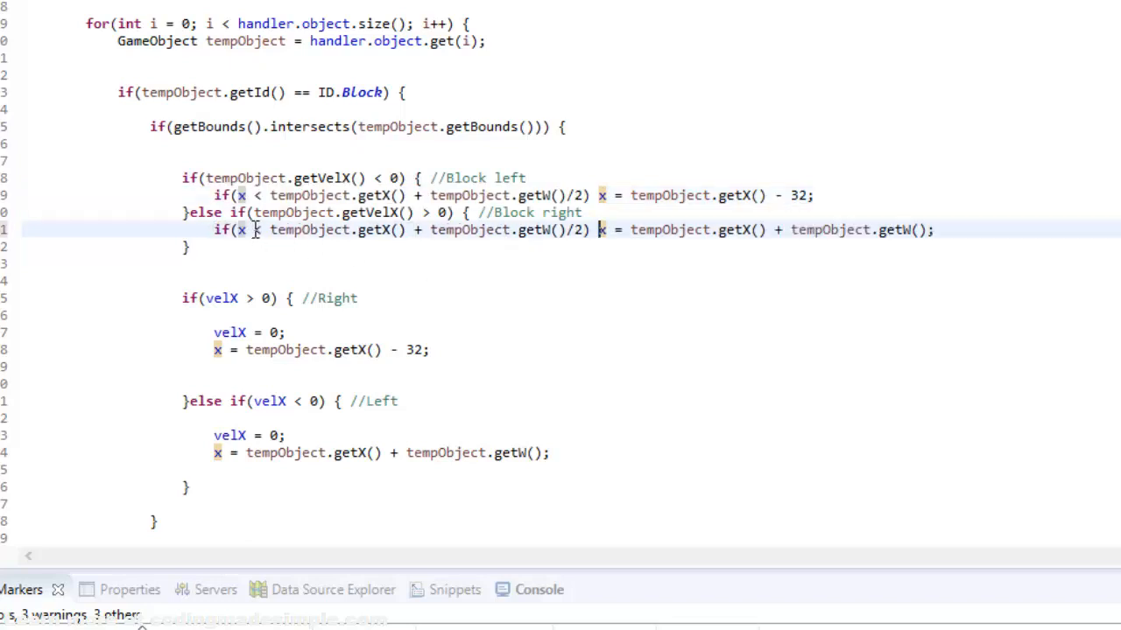
type(">")
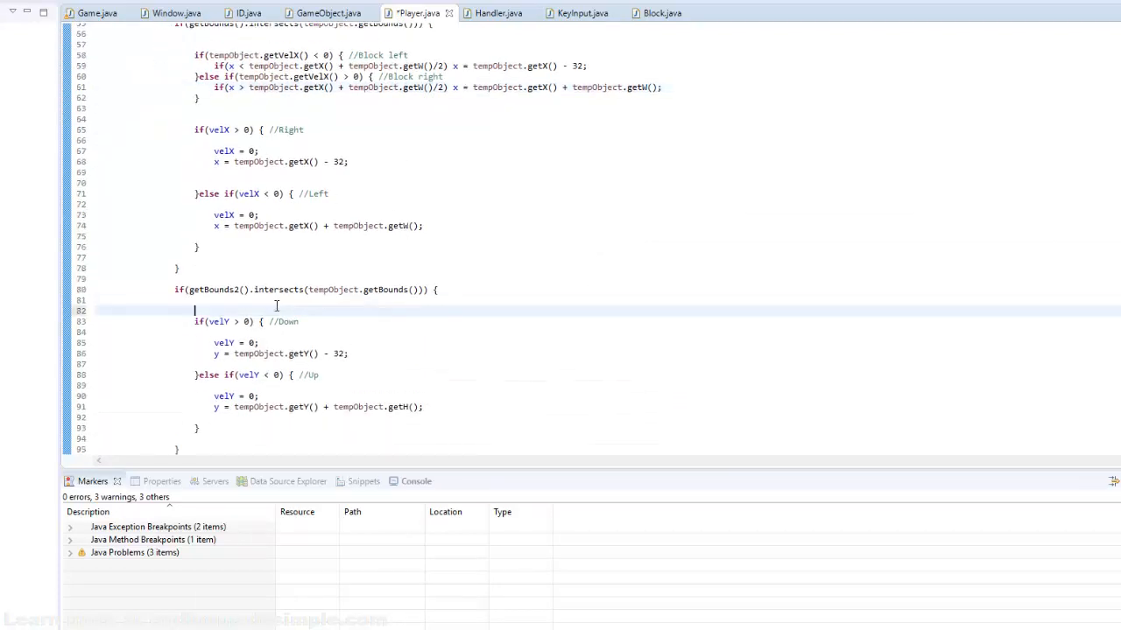
- Branch the vertical check on tempObject.getVelY() < 0 (//Block up) and > 0 (//Block down)
type("if(temp")
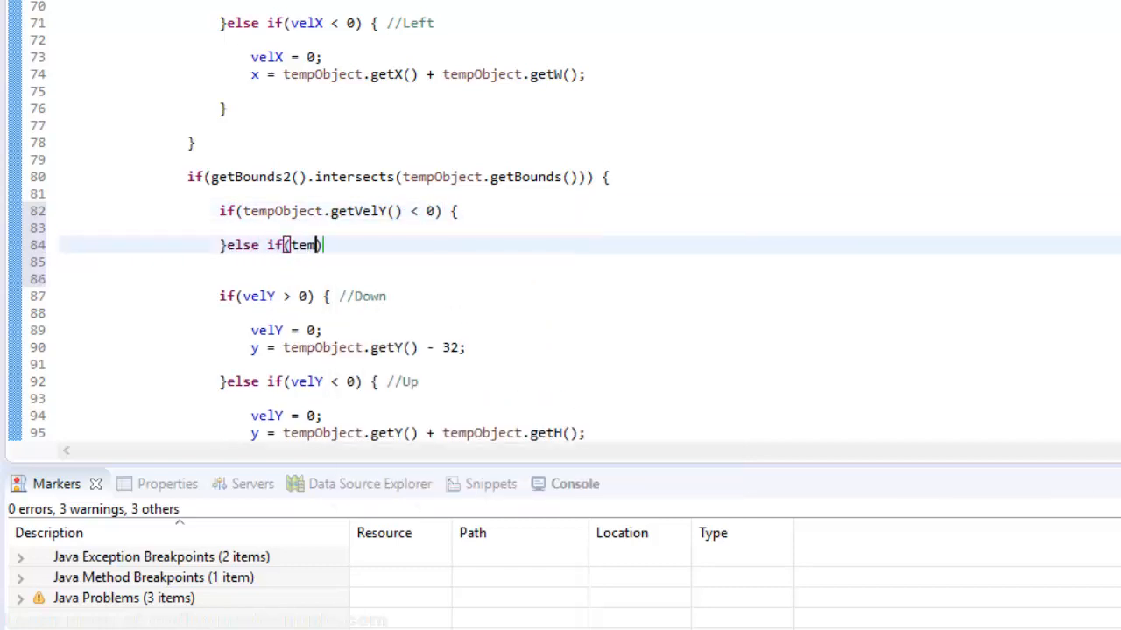
type("Objec")
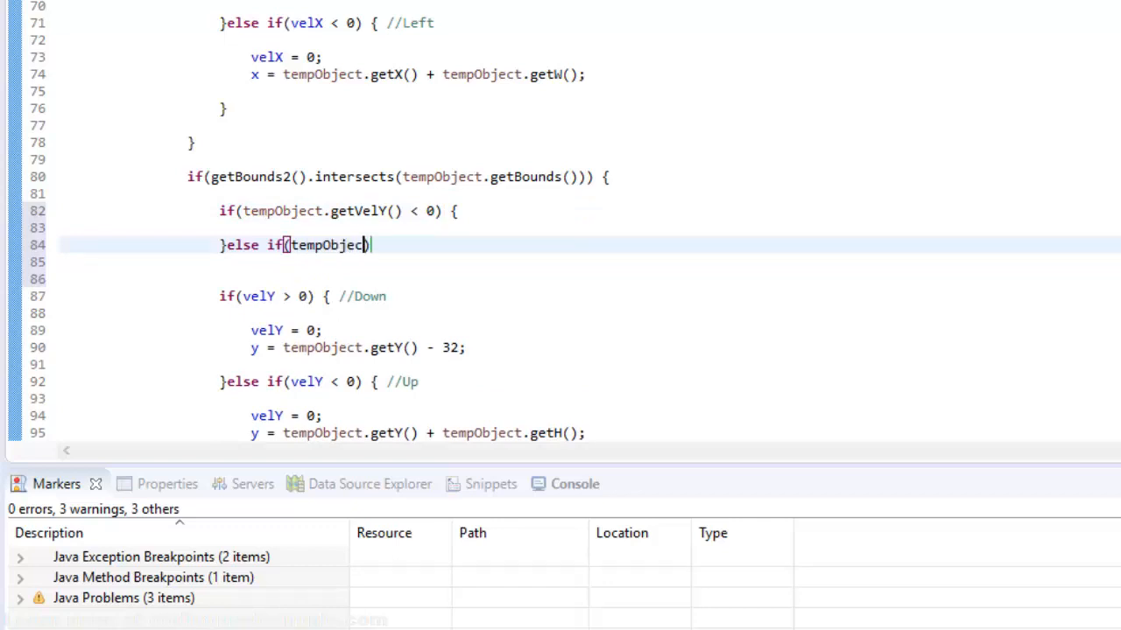
type(".getVelY(")
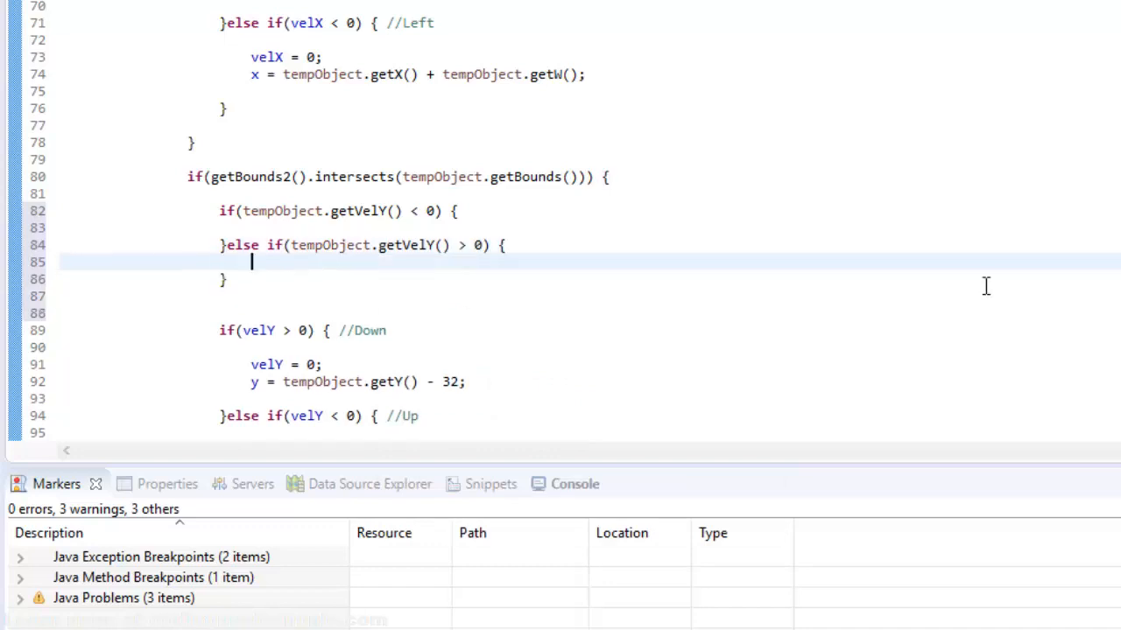
type("//B1")
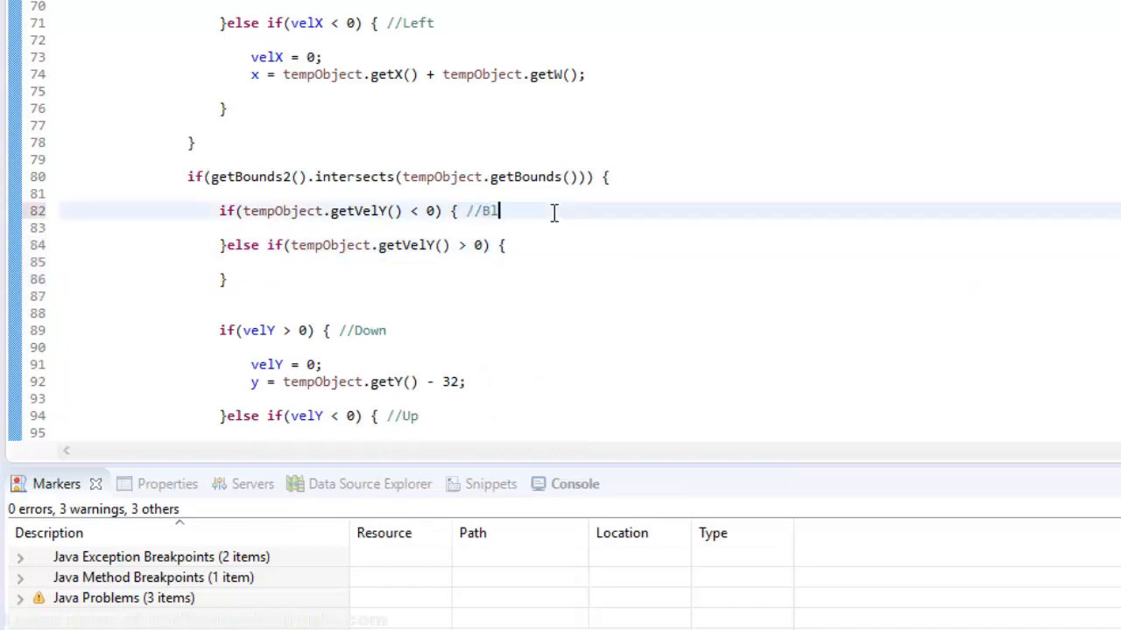
type("ock up")
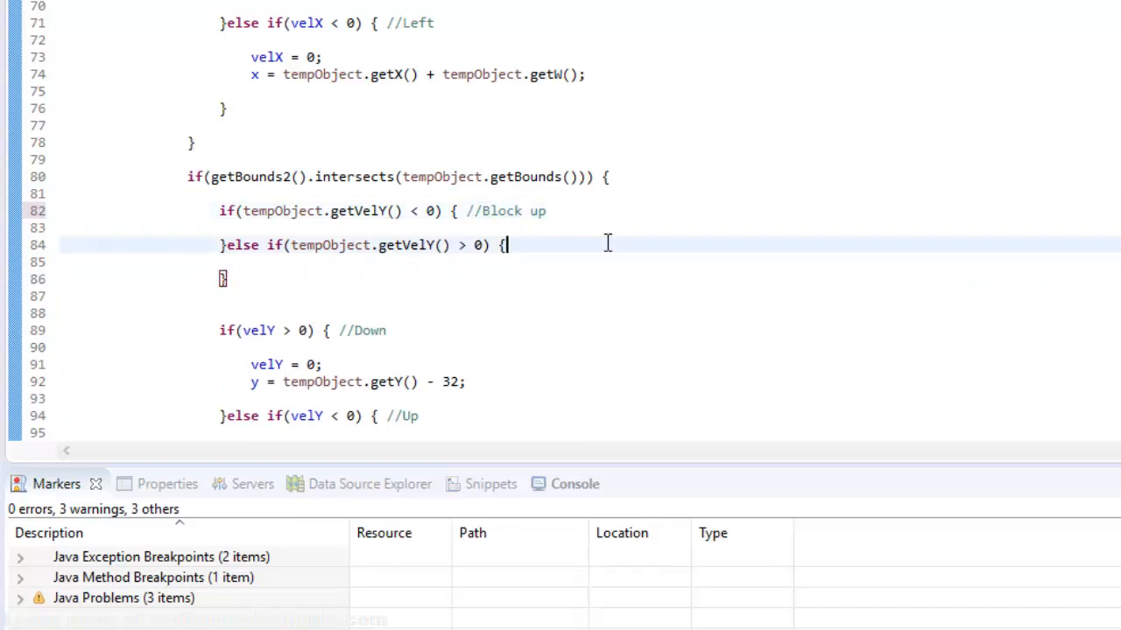
type("//Block down")
left_click(590, 228)
type("if(y < ")
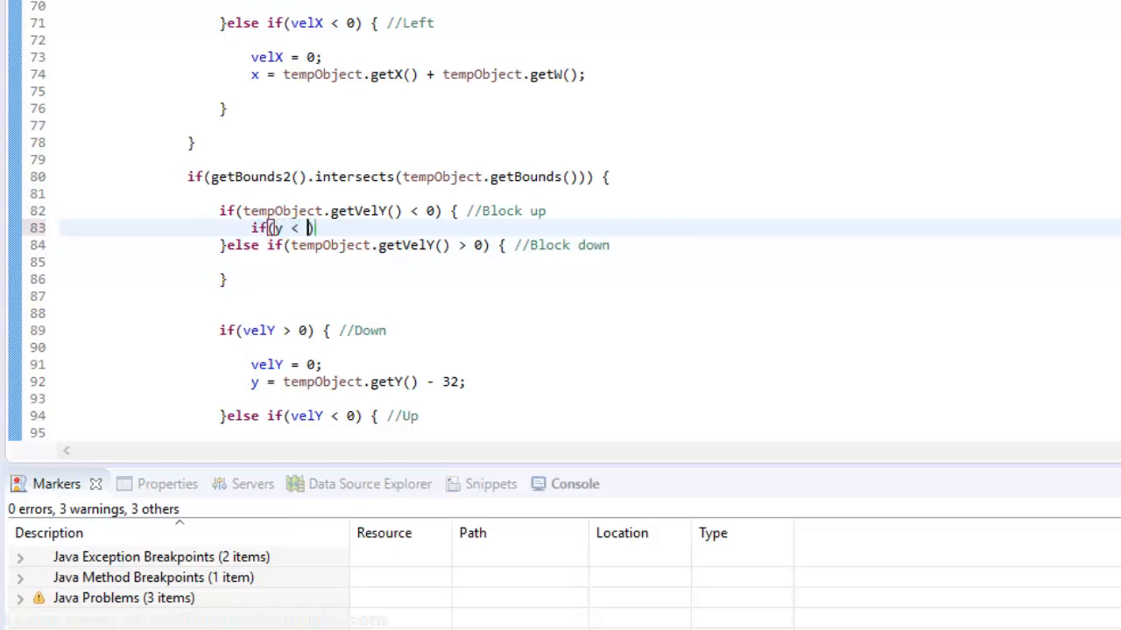
- Under Block up, set y = tempObject.getY() - 32 when y < getY() + getH()/2
type("tempObject.getY(")
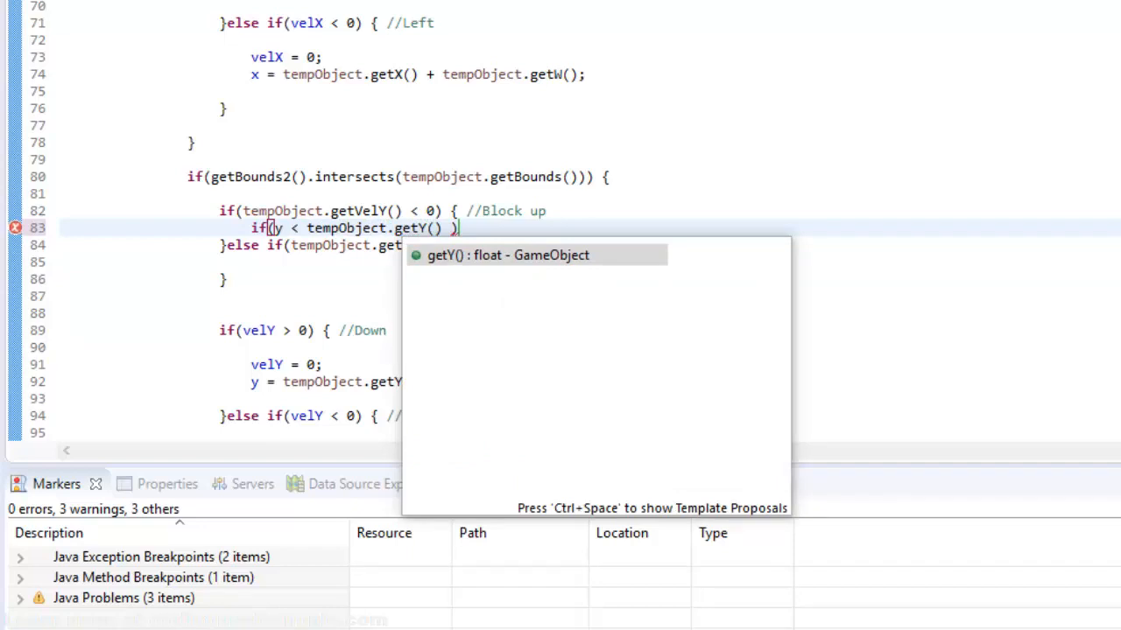
type("+ tempobject.getH(")
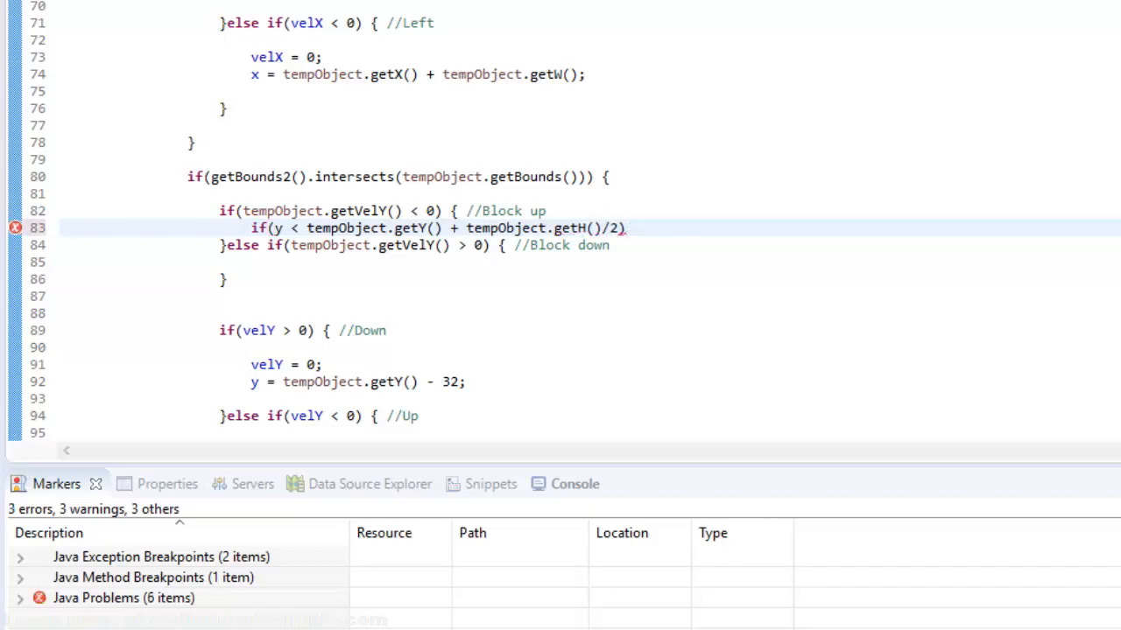
type("y = y")
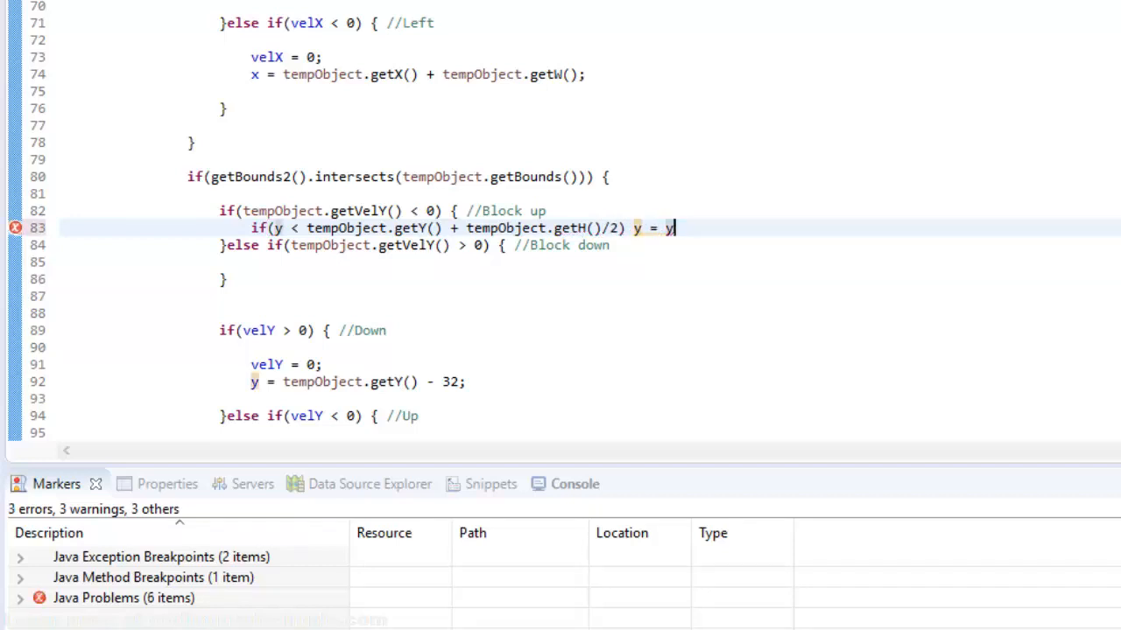
type("tempObject.getY() - 32;")
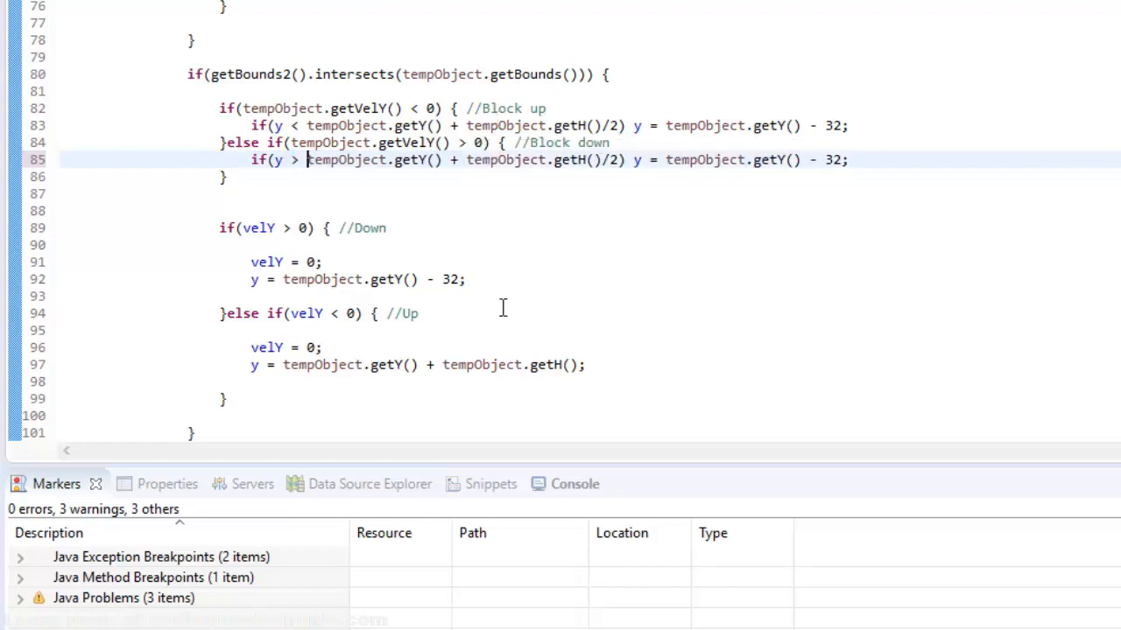
- Copy the line to Block down with > and y = tempObject.getY() + tempObject.getH()
left_click(704, 160)
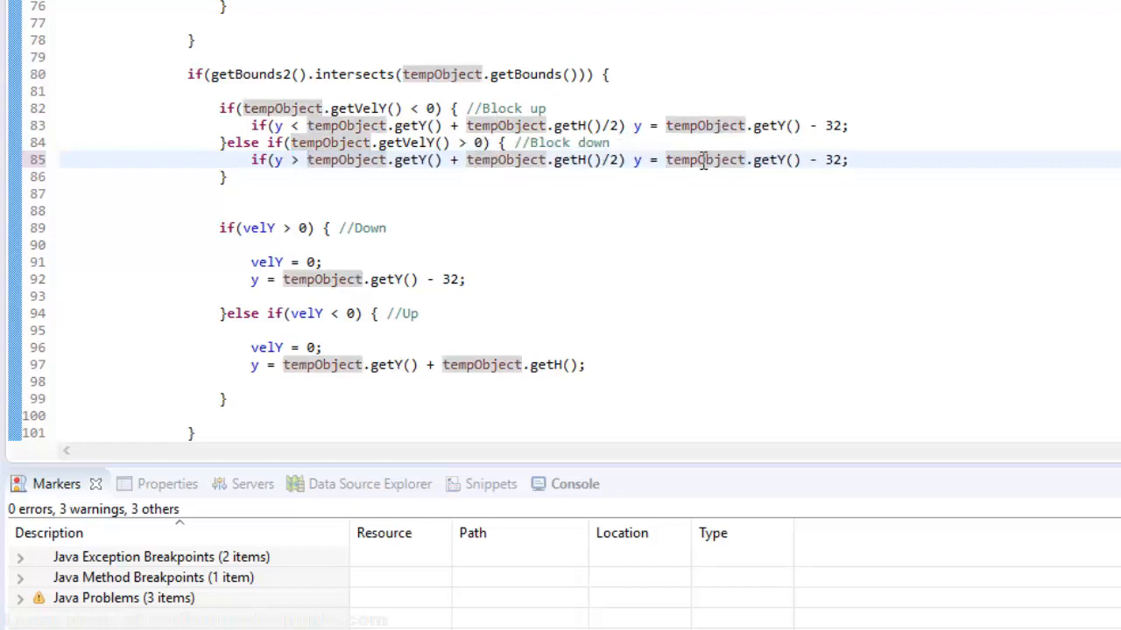
double_click(830, 159)
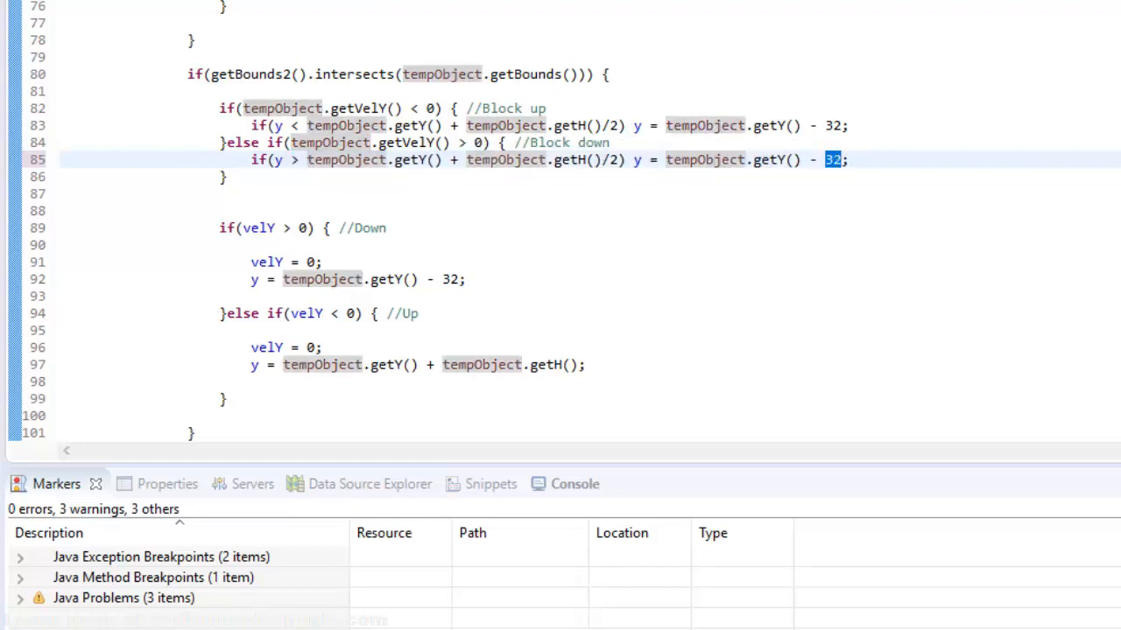
type("t")
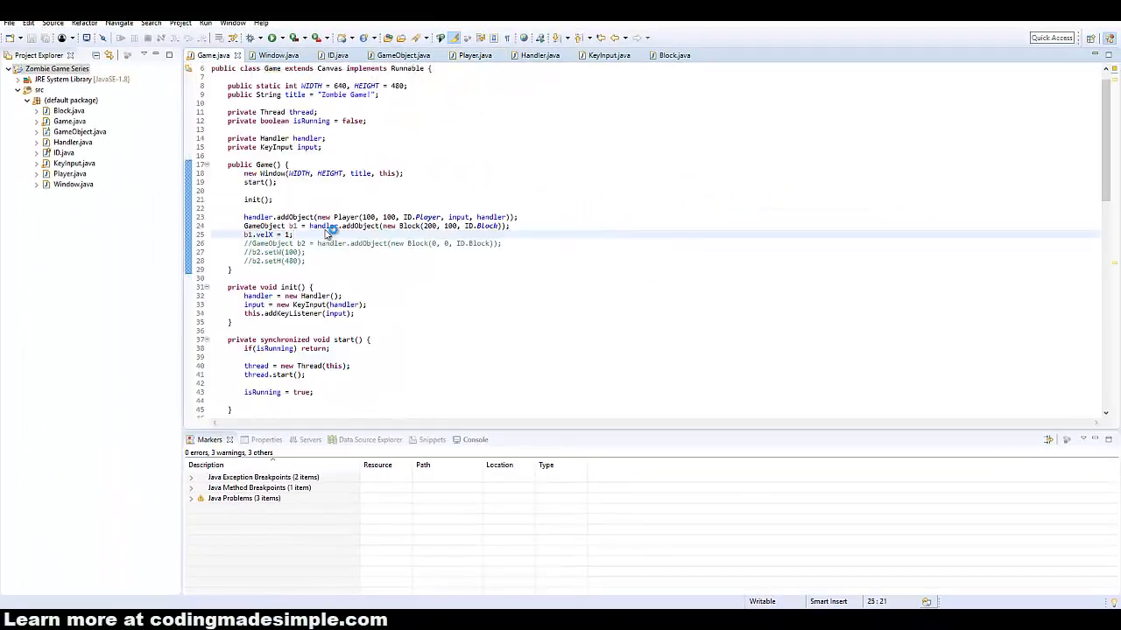
- Add b1.velY = 1 in Game.java and run the game to test vertical pushing
type("b1.velY = 1;")
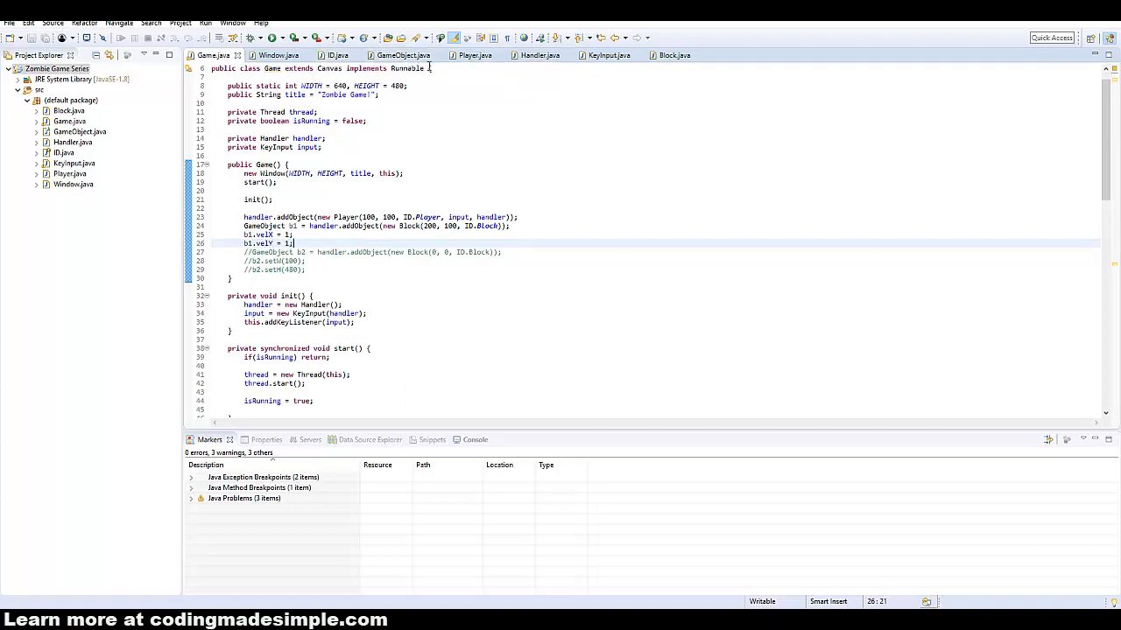
left_click(271, 38)
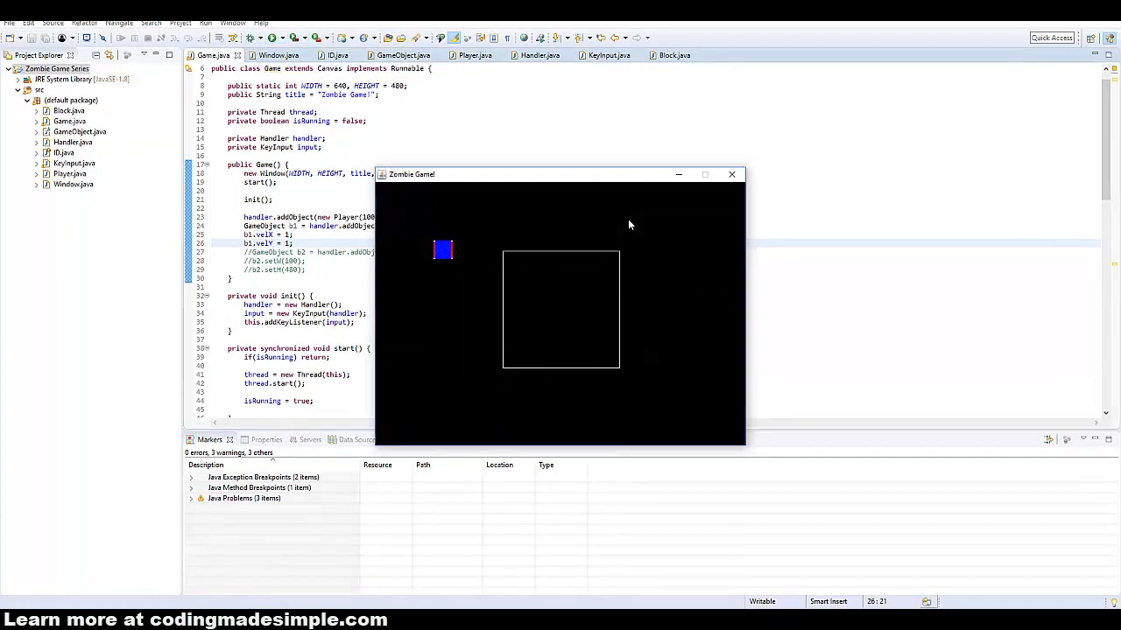